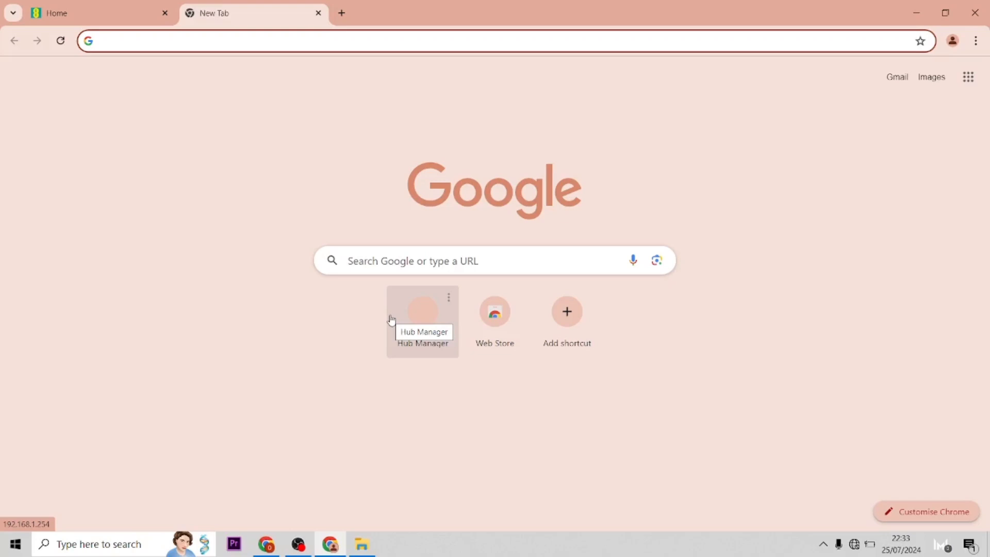
Step: Go to the hub address 192.168.1.254 and open Hub Manager's Wireless settings page
{"action": "type", "text": "192.168.1.254/WirelessScreen"}
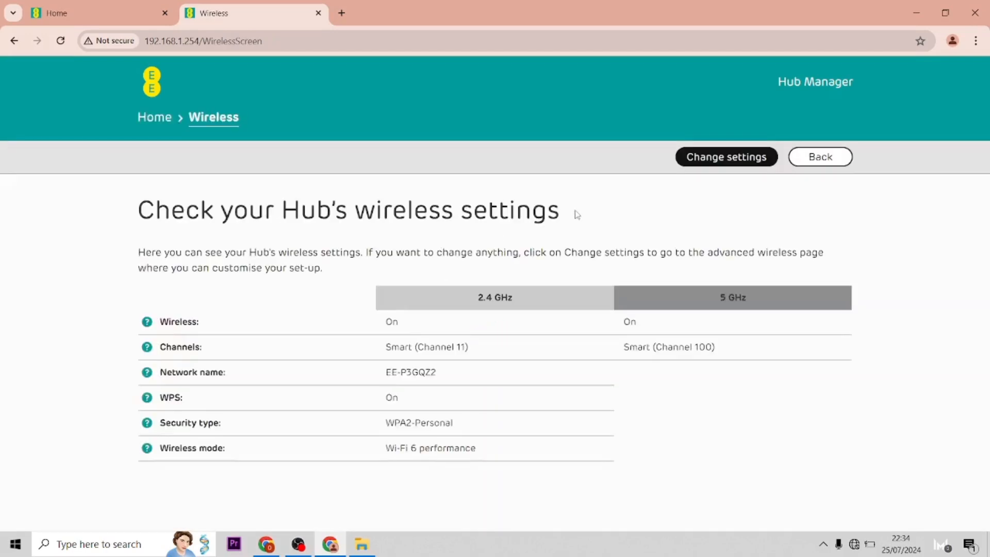
Step: Choose Change settings and sign in with the hub's admin password
{"action": "left_click", "coordinate": [727, 157]}
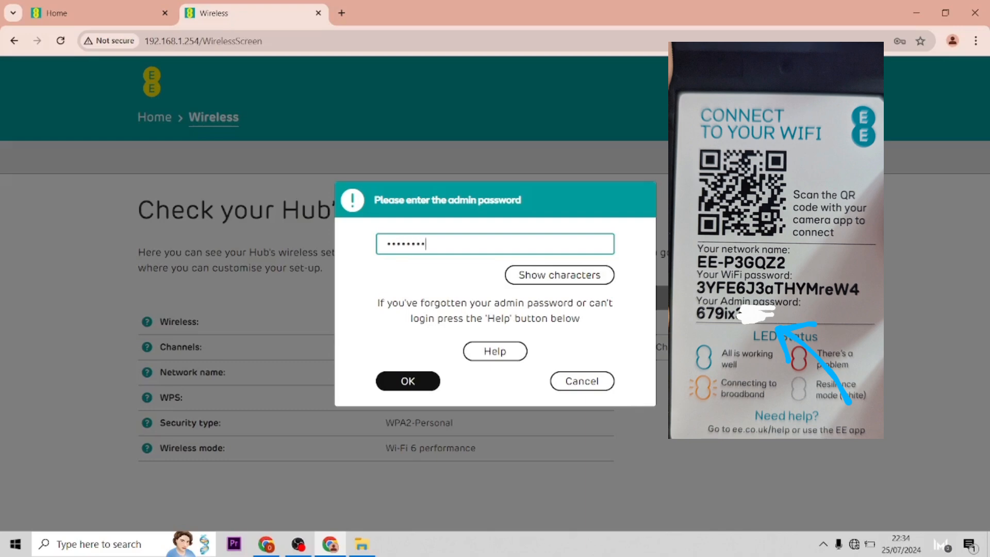
{"action": "left_click", "coordinate": [408, 381]}
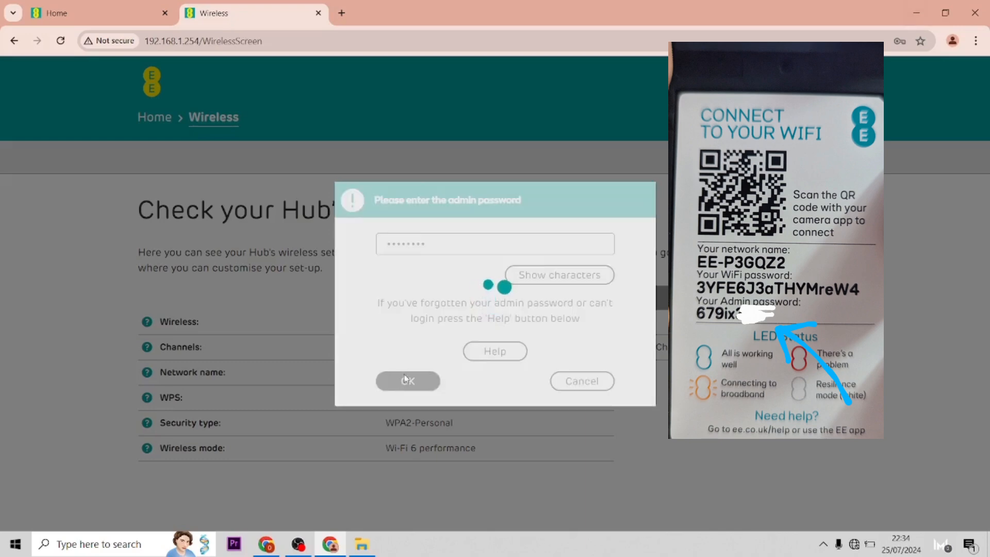
{"action": "left_click", "coordinate": [407, 380]}
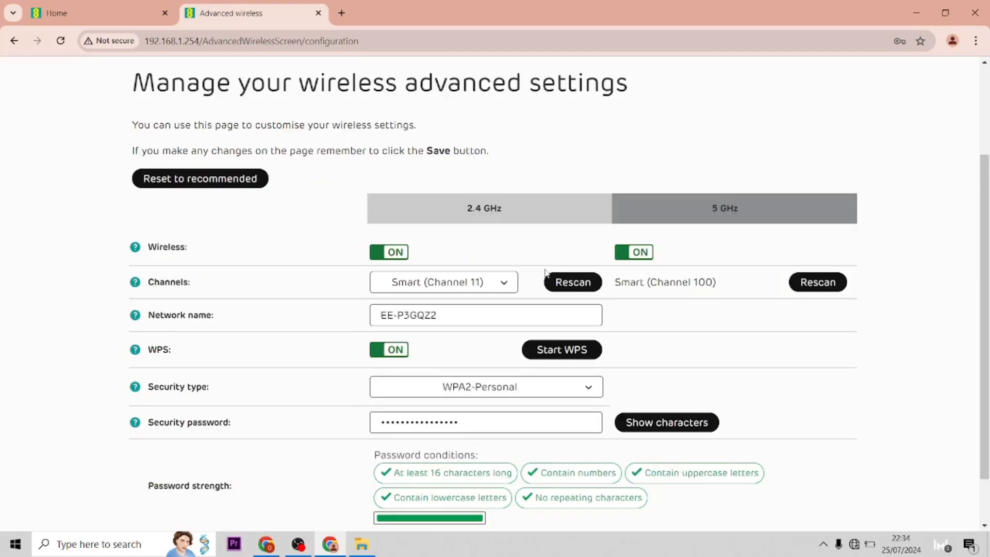
{"action": "mouse_move", "coordinate": [492, 242]}
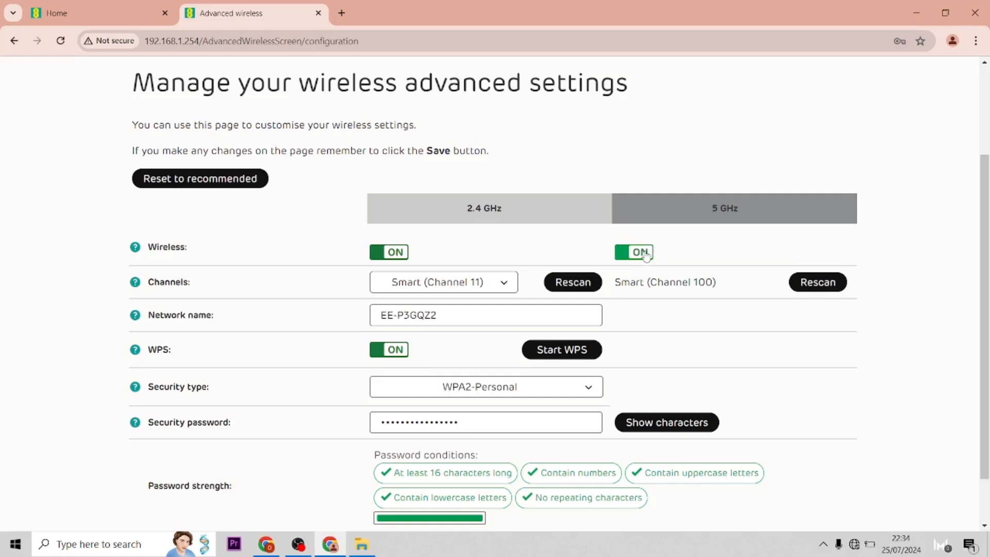
Step: Switch the 5 GHz Wireless toggle to OFF, leaving 2.4 GHz on
{"action": "left_click", "coordinate": [633, 252]}
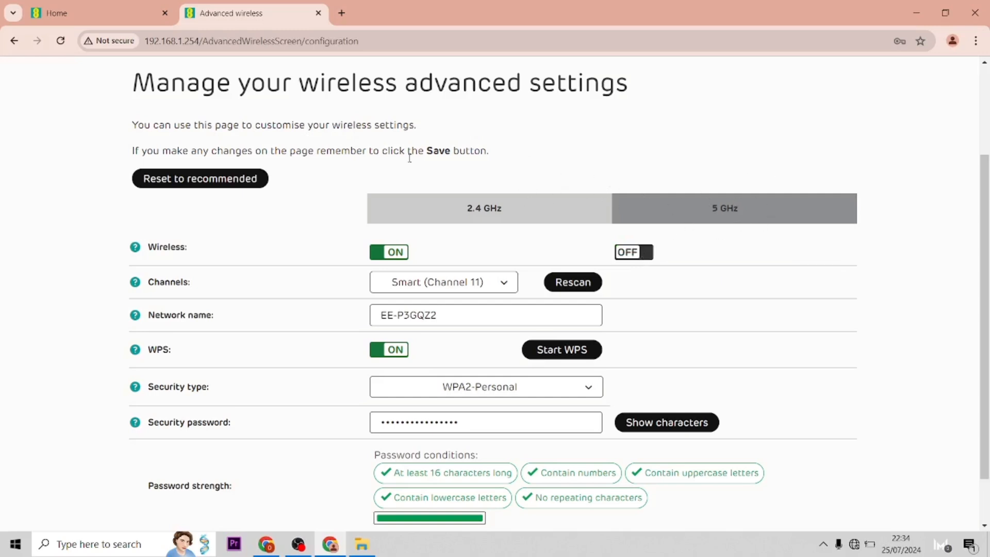
{"action": "mouse_move", "coordinate": [505, 208]}
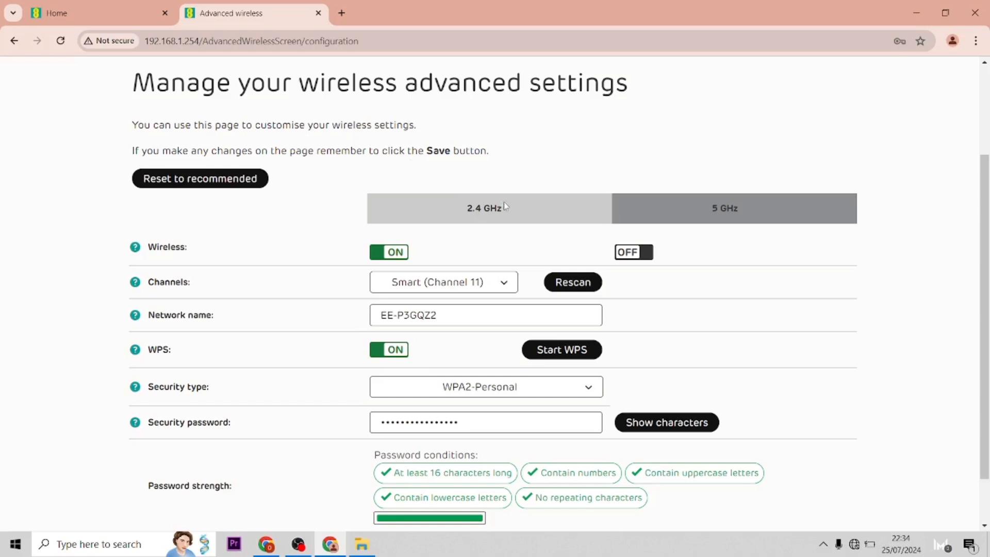
{"action": "mouse_move", "coordinate": [499, 223]}
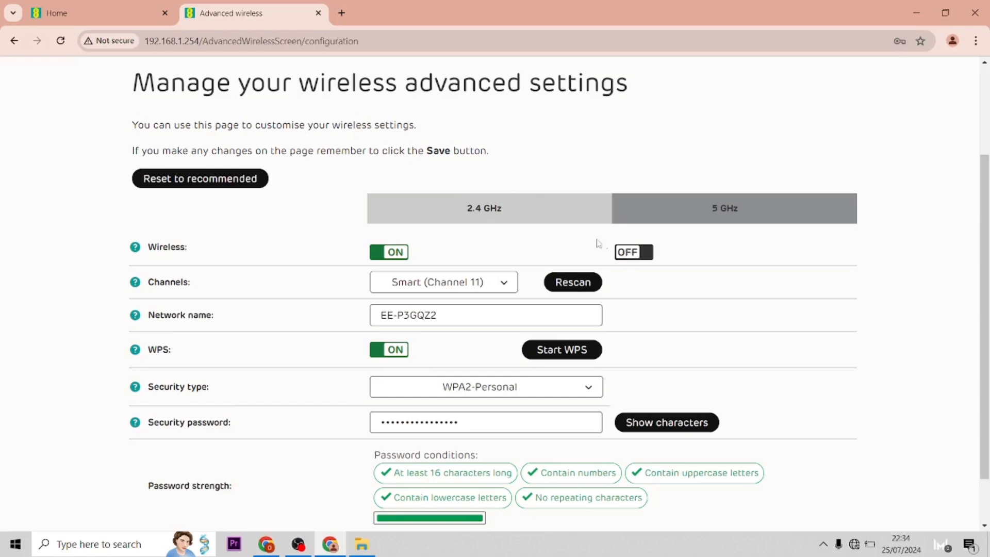
{"action": "mouse_move", "coordinate": [512, 202]}
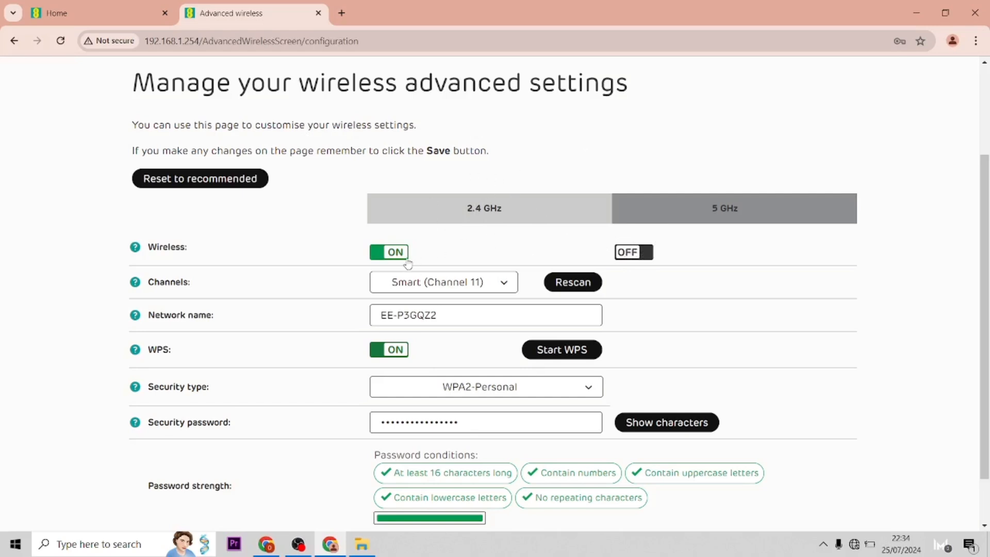
Step: Save the wireless changes and confirm Yes in the Are you sure? dialog
{"action": "left_click", "coordinate": [389, 251]}
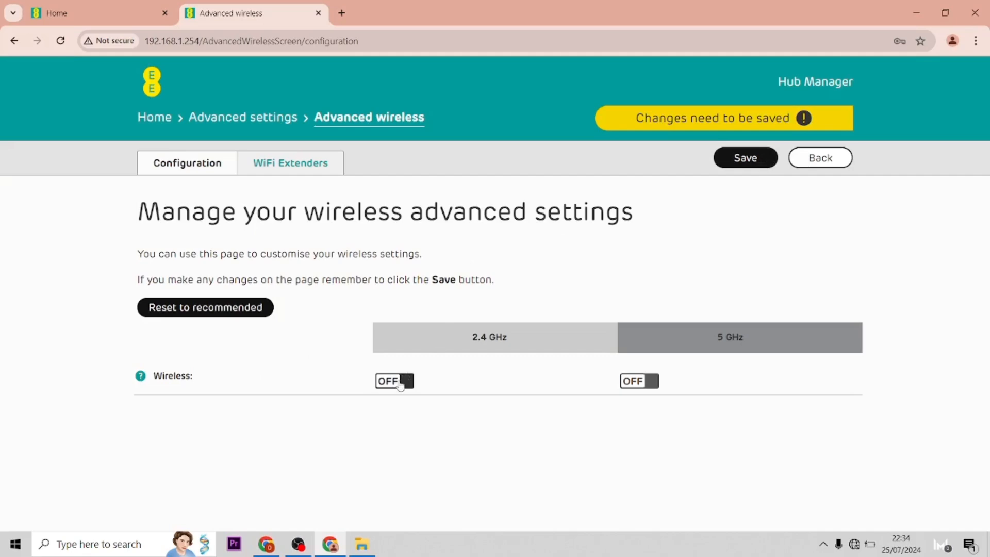
{"action": "left_click", "coordinate": [395, 381]}
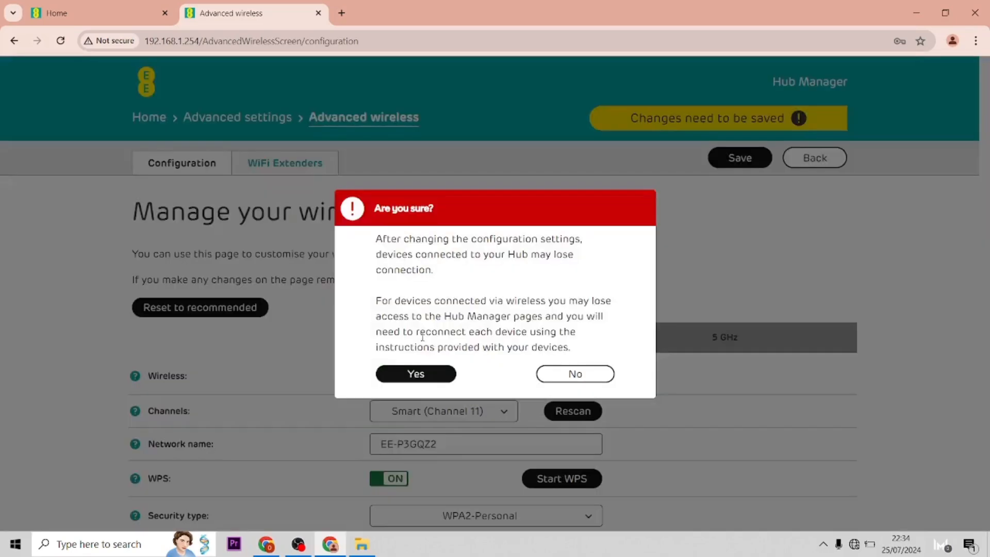
{"action": "left_click", "coordinate": [415, 374]}
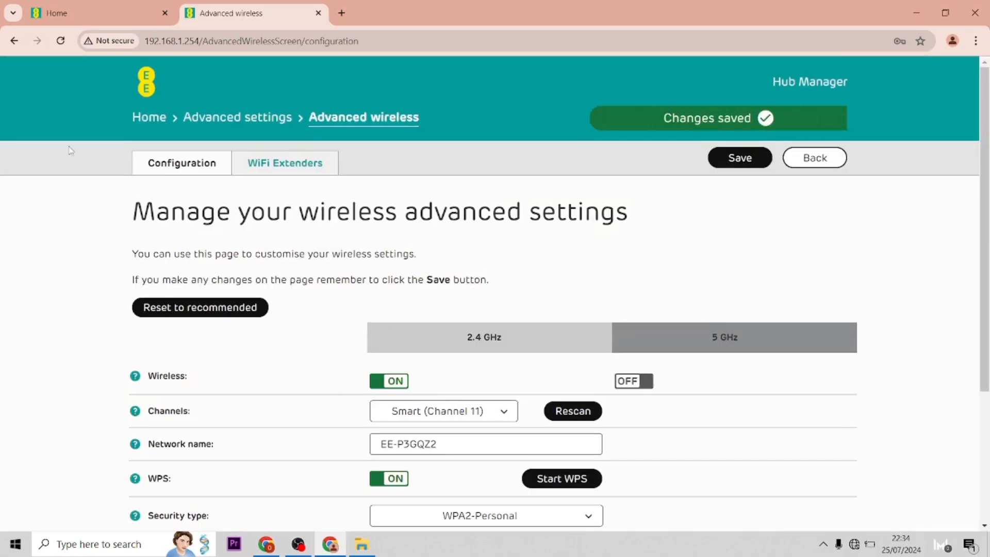
{"action": "scroll", "scroll_direction": "down", "scroll_amount": 3}
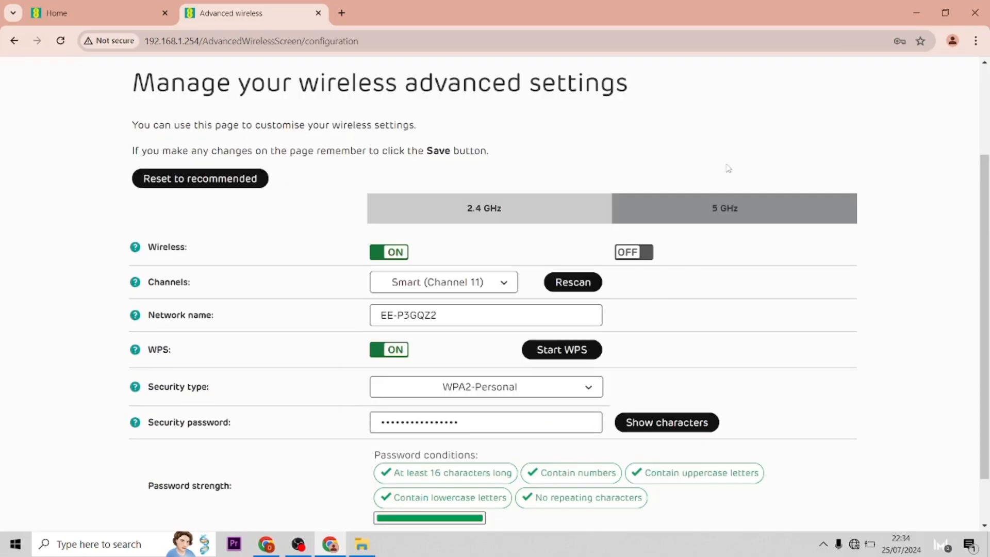